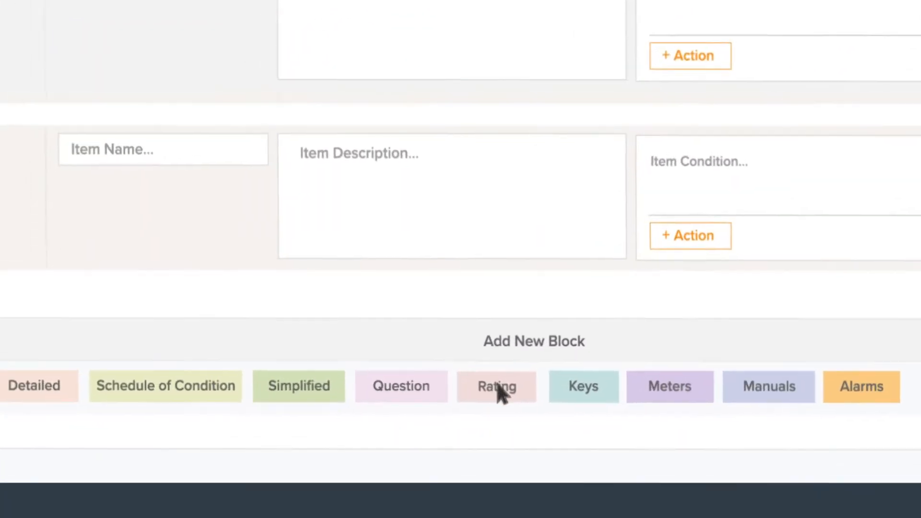
Step: Add a Rating block to the Kitchen section and name it Washer from the suggestions
click(495, 386)
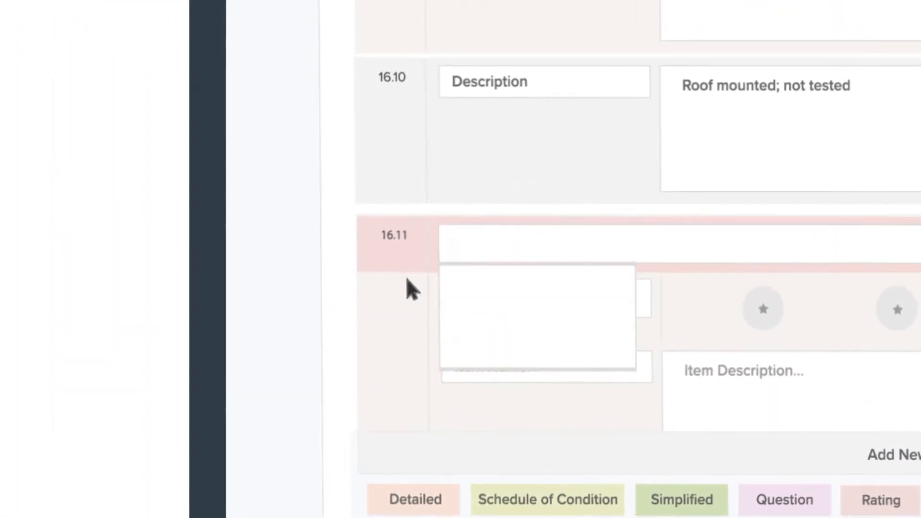
text(Washe)
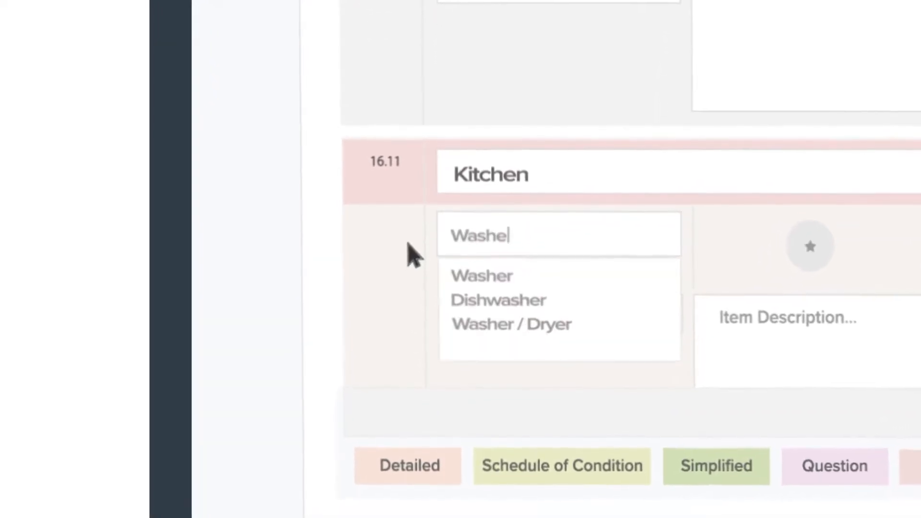
click(510, 324)
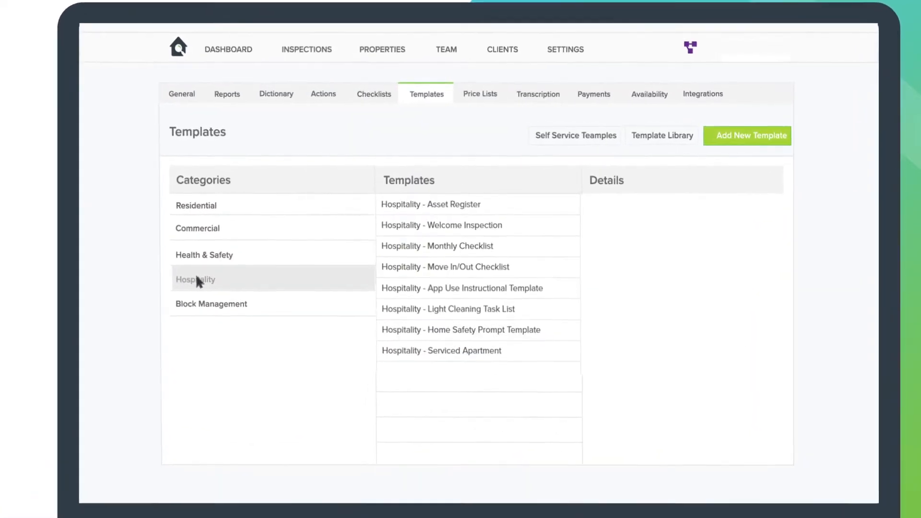
Step: List the Hospitality templates, then switch to the Health & Safety category
click(203, 254)
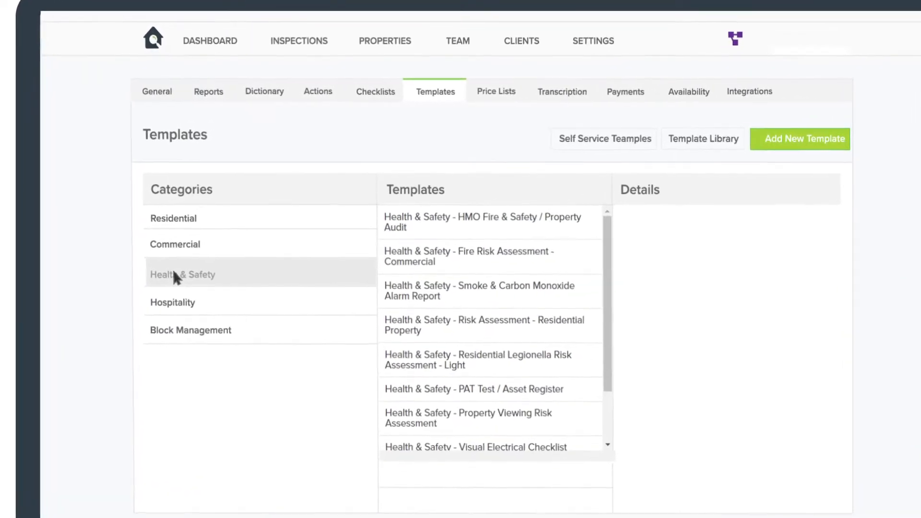
click(173, 218)
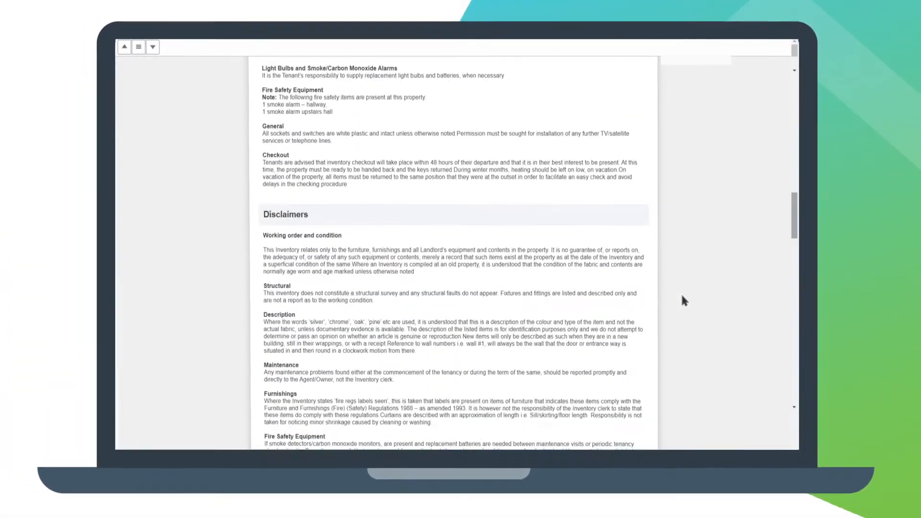
Step: Scroll the report preview between Disclaimers, Meter Readings and the smoke alarm checks
scroll(up, 3)
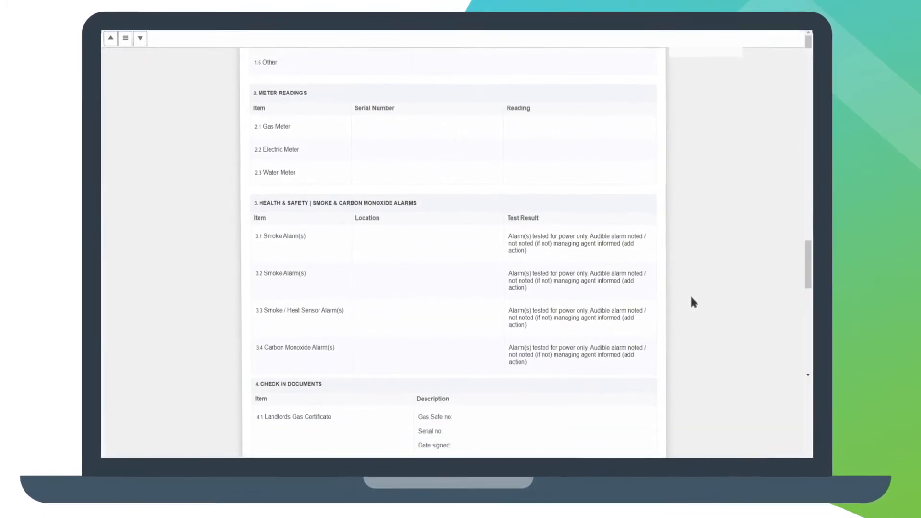
scroll(down, 3)
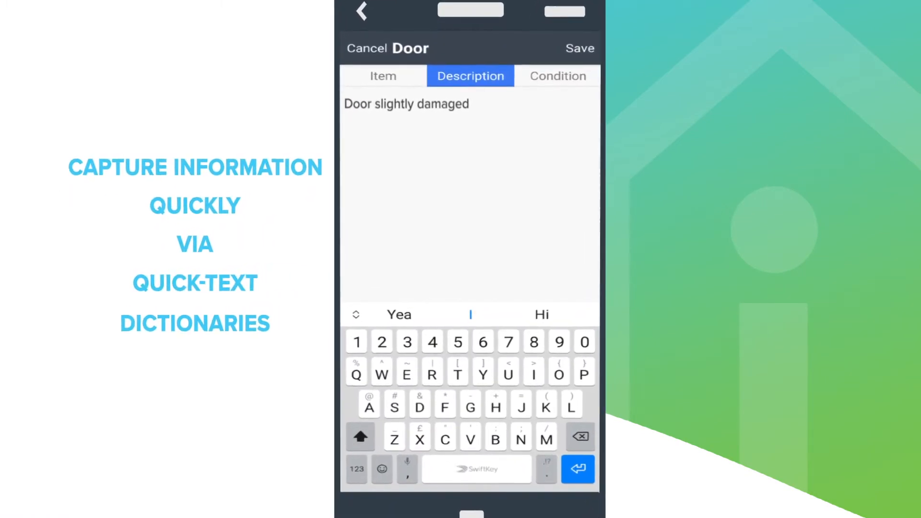
Step: Describe the door with a suggested 'White' quick-text phrase and photograph it
text(White)
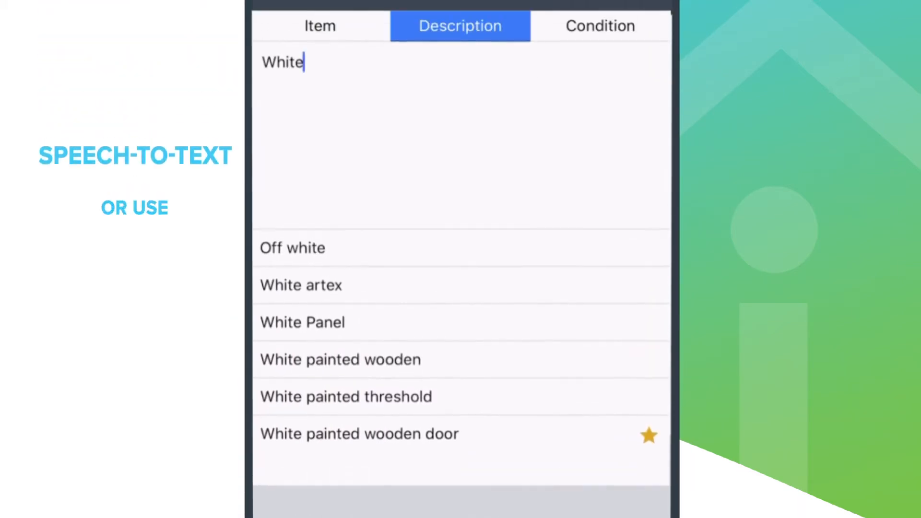
click(359, 434)
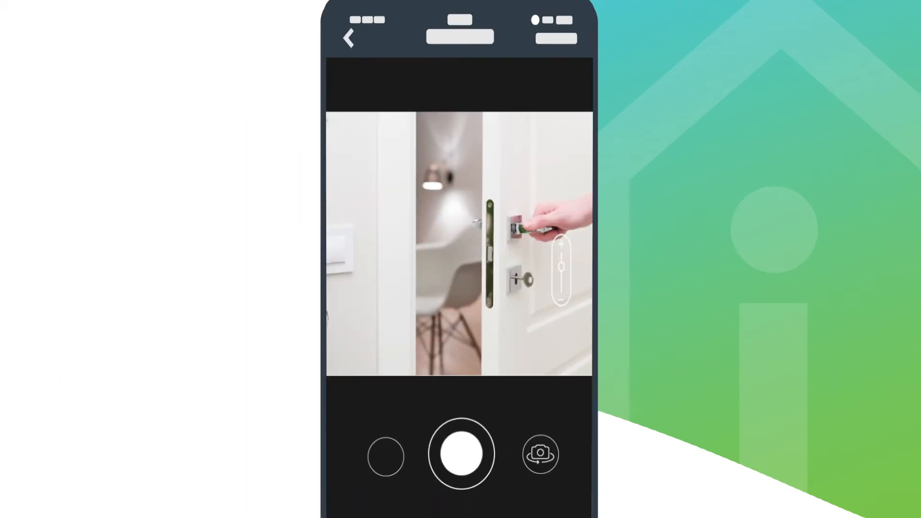
click(461, 453)
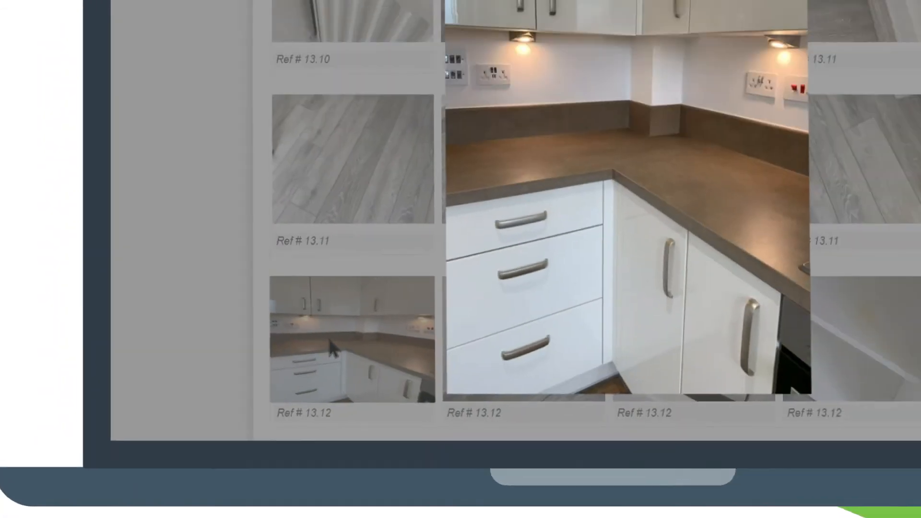
Step: Scroll the photo pages and play the dining room video under Ref # 13.20
scroll(down, 3)
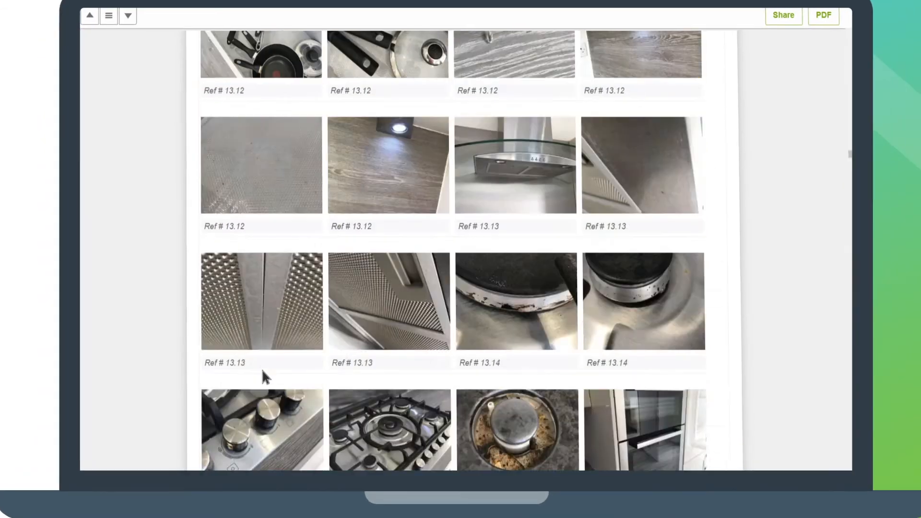
scroll(down, 3)
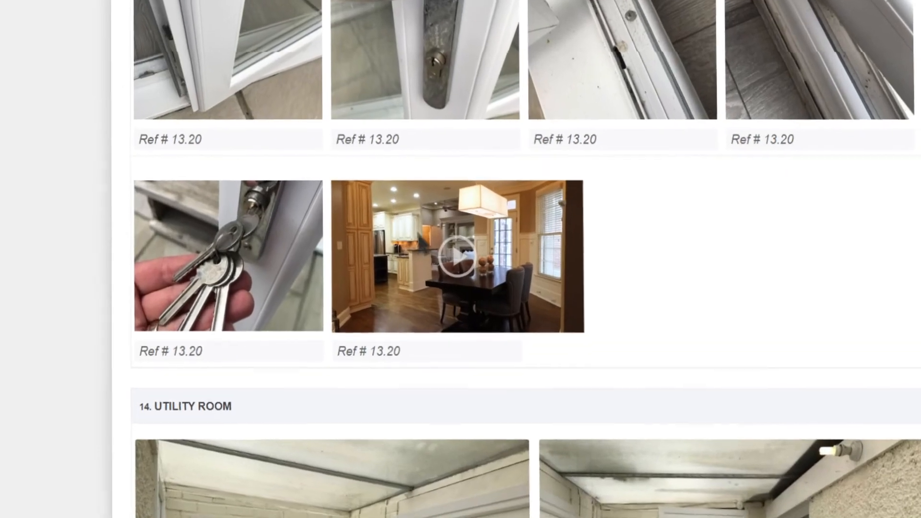
click(456, 256)
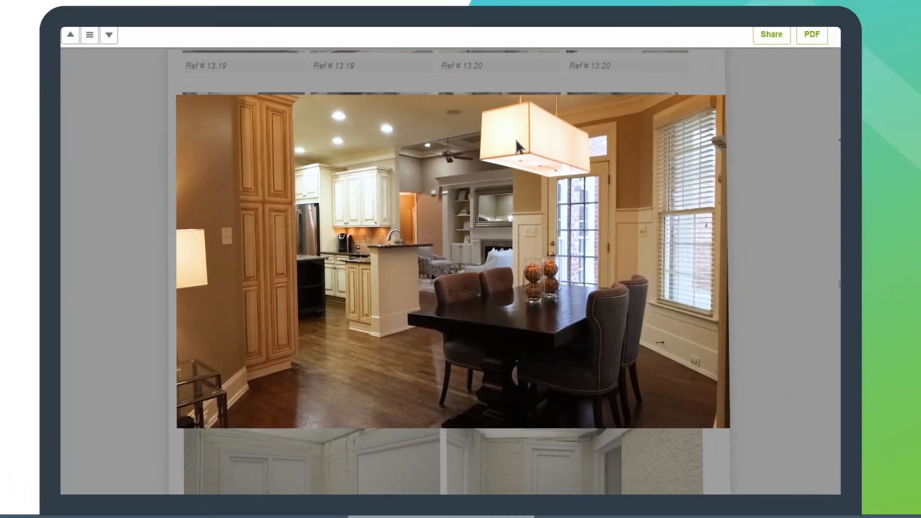
click(770, 34)
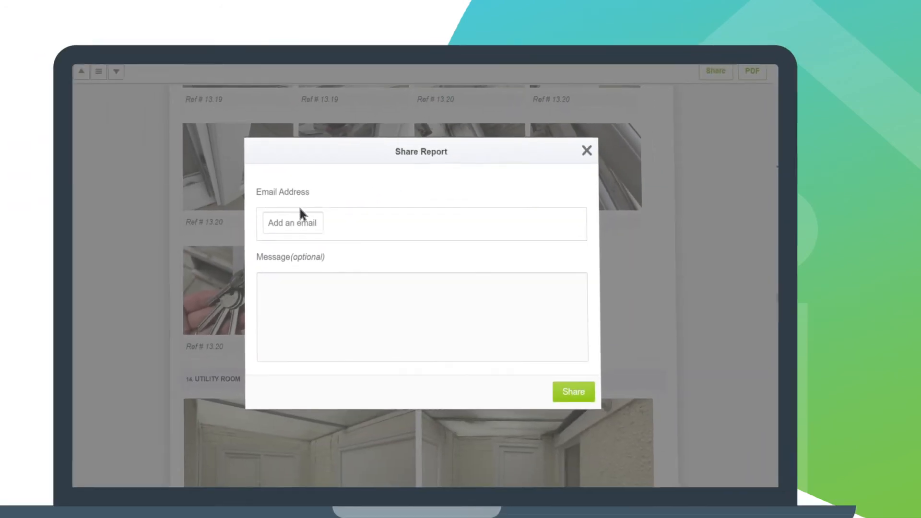
text(tenant@example.org)
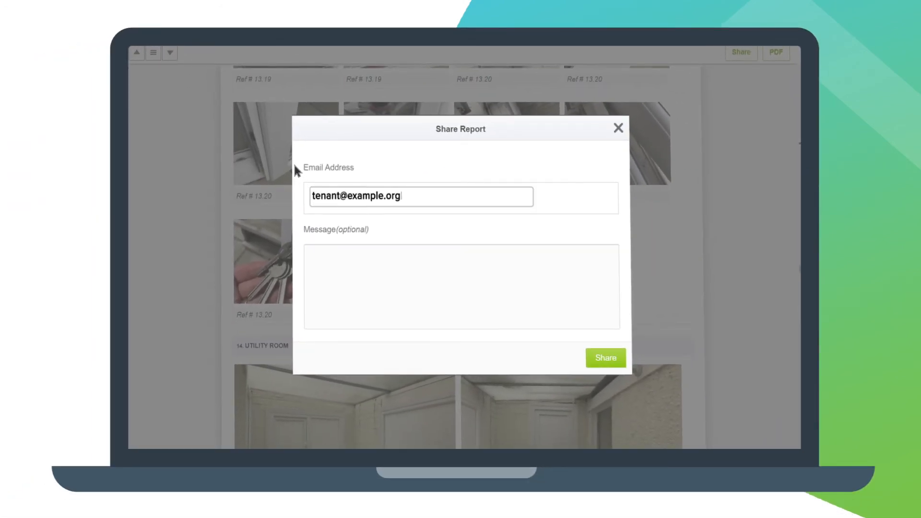
click(605, 358)
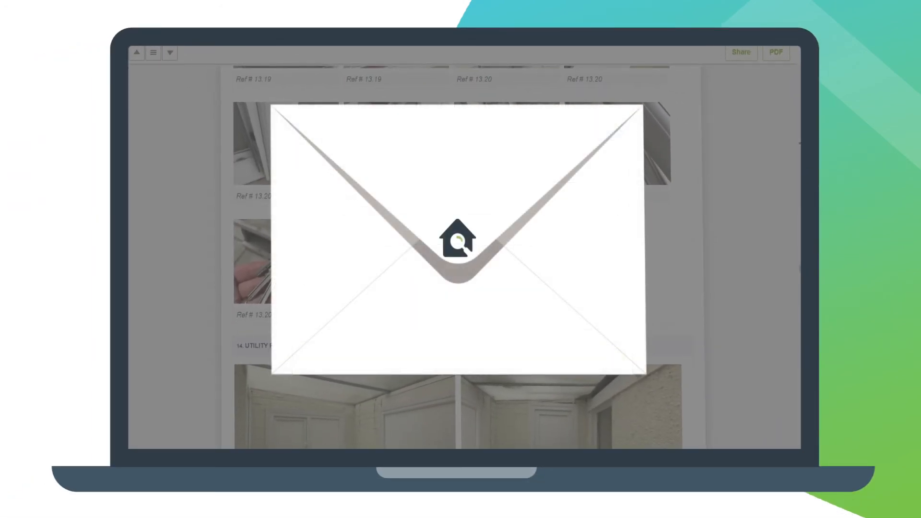